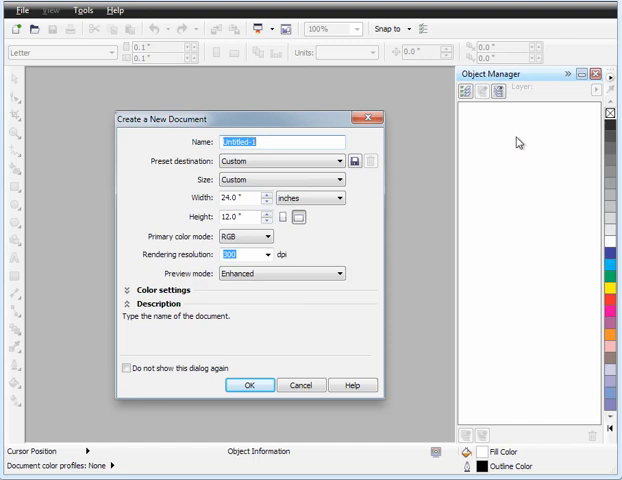
pyautogui.moveTo(496, 132)
pyautogui.write('Plaque Layout')
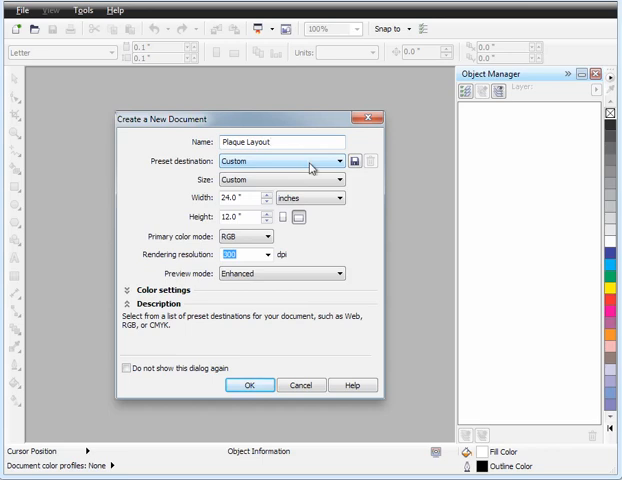
# Keep the Custom preset destination for the new Plaque Layout document
pyautogui.click(338, 160)
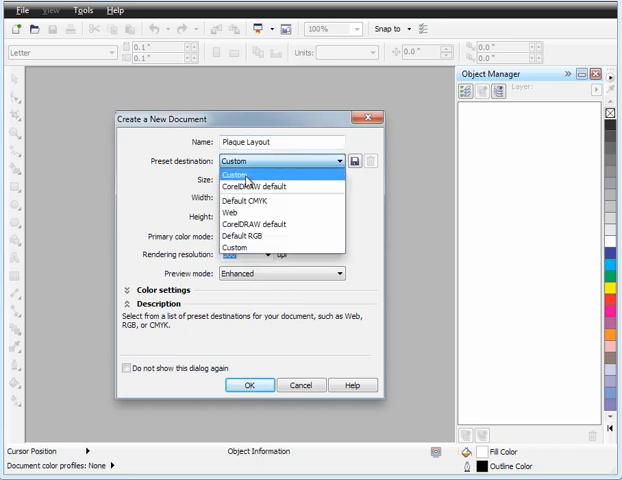
pyautogui.click(234, 172)
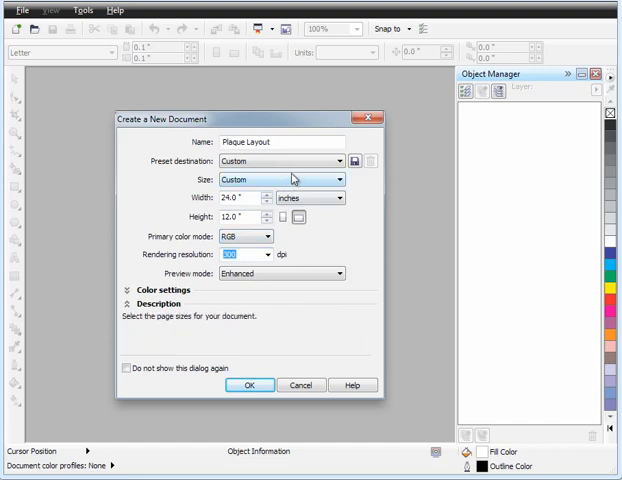
pyautogui.moveTo(356, 160)
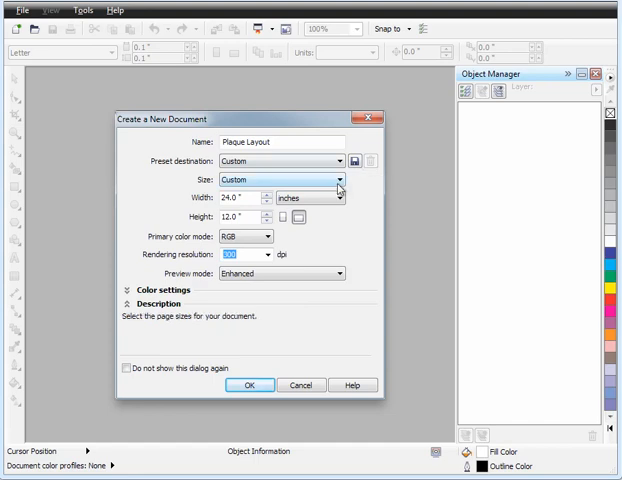
# Enter a page width of 5.0 inches and move on to the height value
pyautogui.click(240, 196)
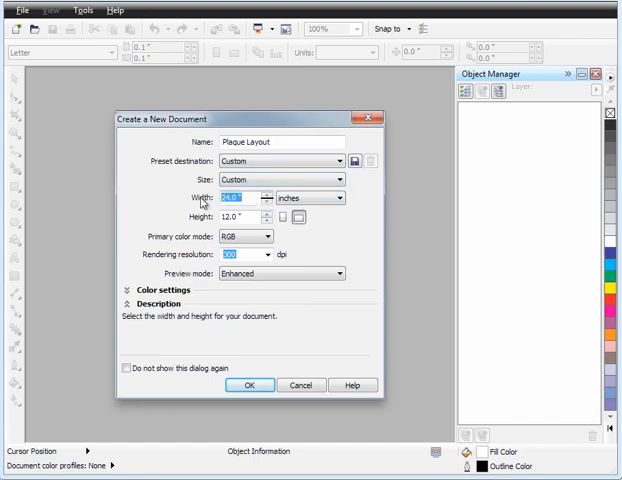
pyautogui.write('5.0')
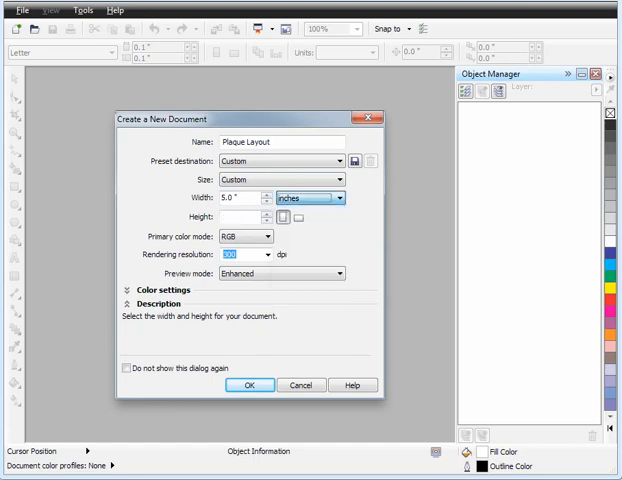
pyautogui.click(238, 218)
pyautogui.write('7')
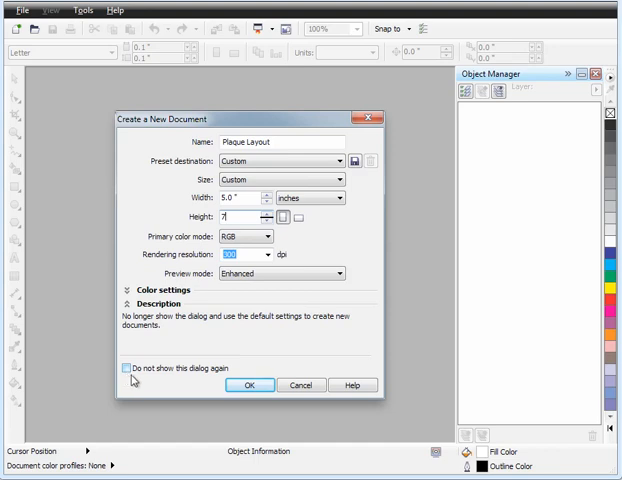
pyautogui.moveTo(168, 384)
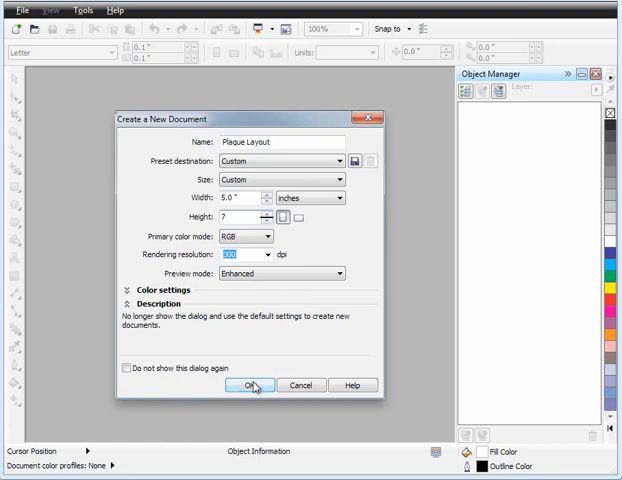
# Create the document and drag a vertical guideline plus a horizontal guideline just below the top edge
pyautogui.click(252, 384)
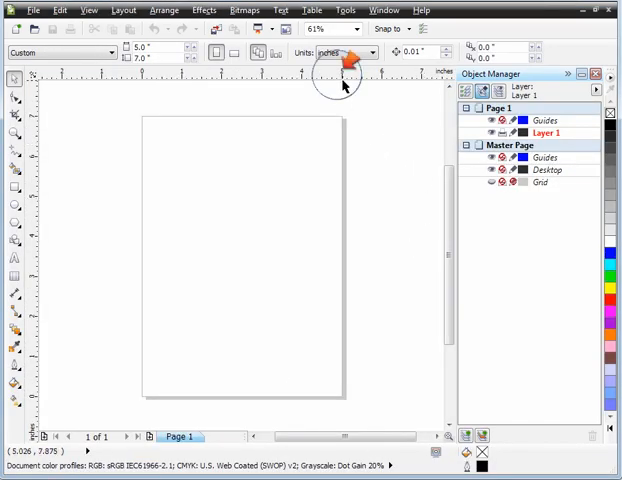
pyautogui.moveTo(292, 176)
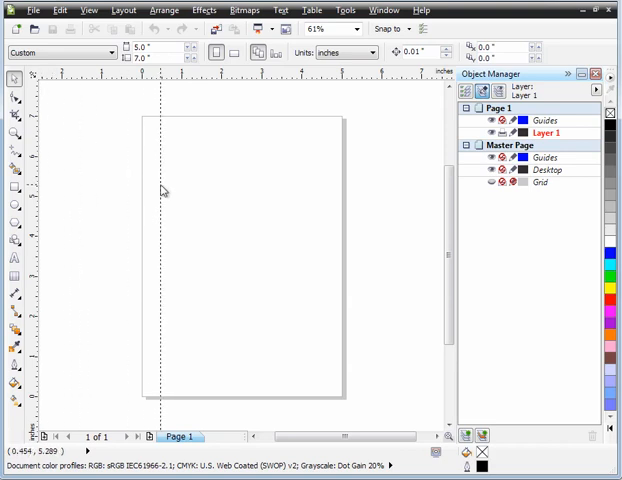
pyautogui.moveTo(164, 190); pyautogui.dragTo(72, 190)
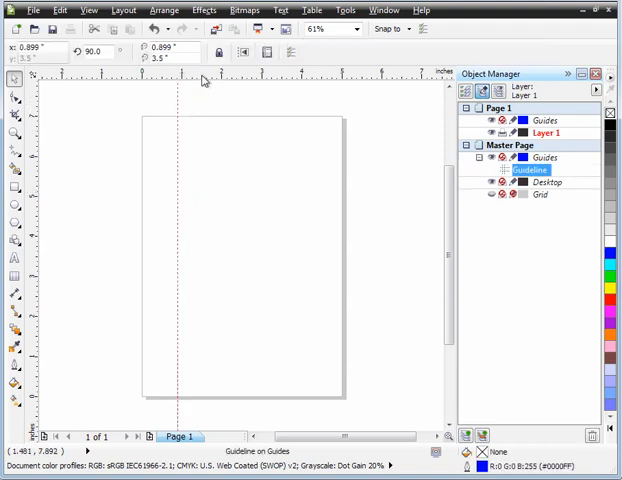
pyautogui.moveTo(204, 80); pyautogui.dragTo(204, 122)
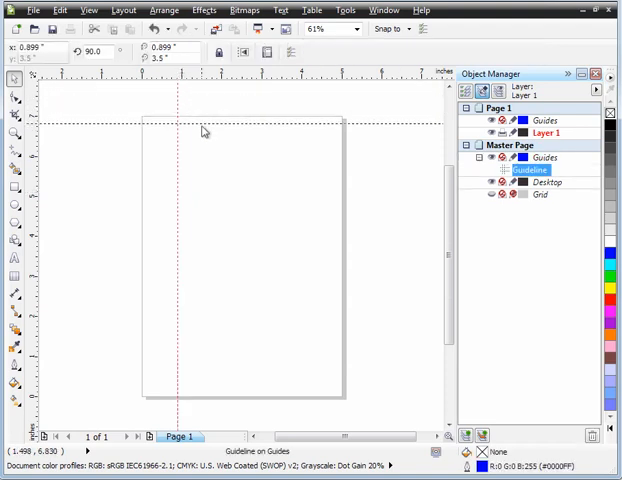
pyautogui.moveTo(200, 122); pyautogui.dragTo(200, 144)
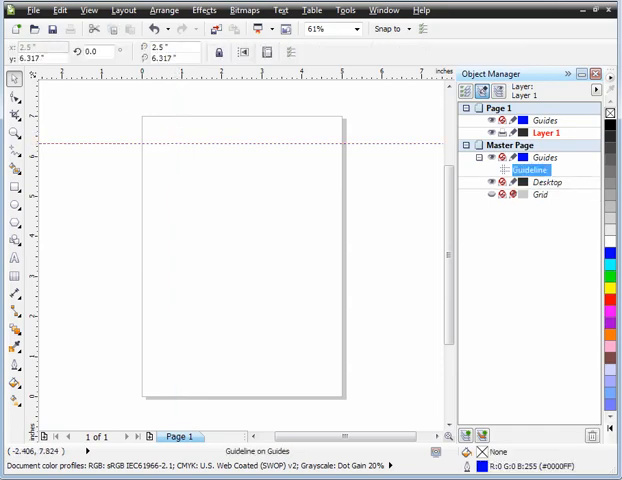
pyautogui.moveTo(32, 52)
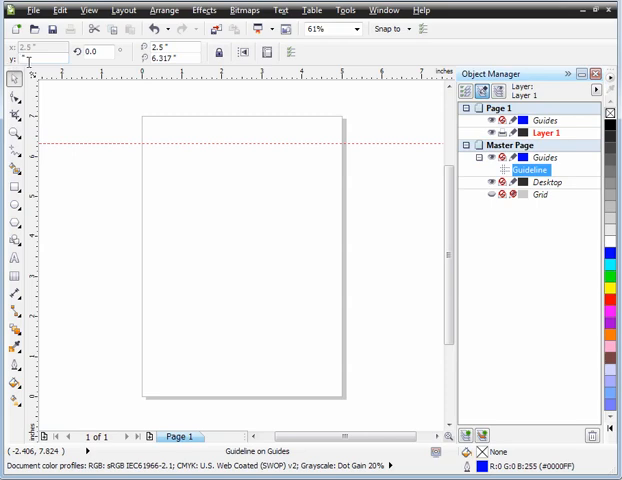
pyautogui.moveTo(22, 58)
pyautogui.write('6.5')
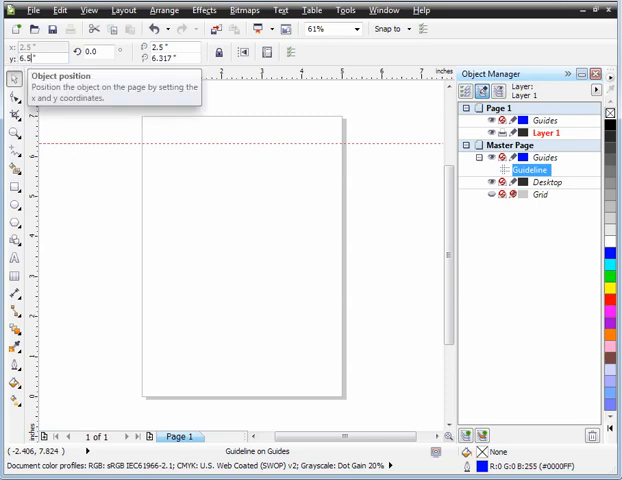
pyautogui.moveTo(36, 126)
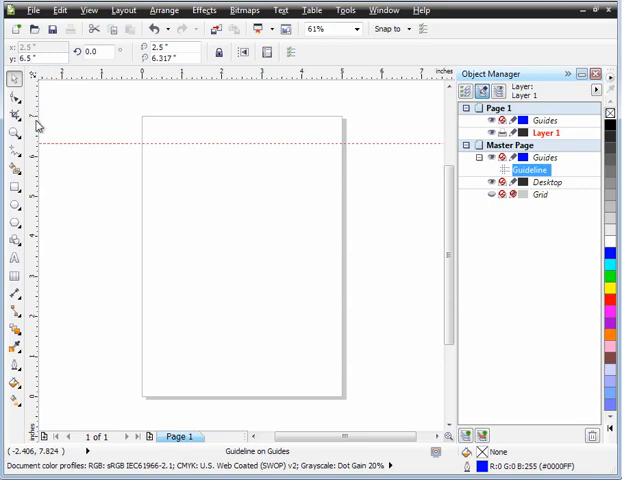
pyautogui.moveTo(30, 52)
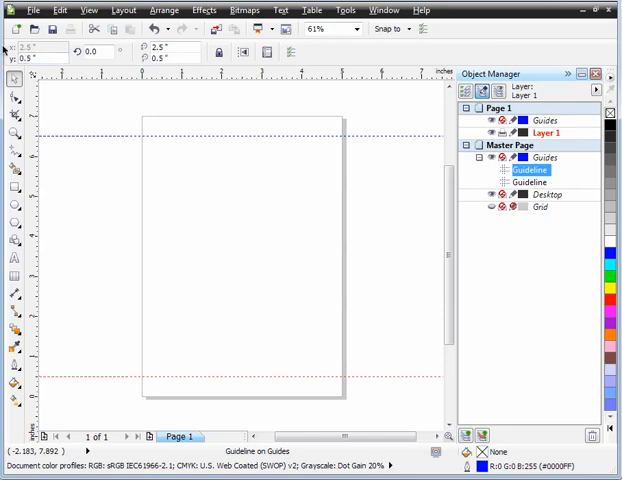
pyautogui.moveTo(38, 172)
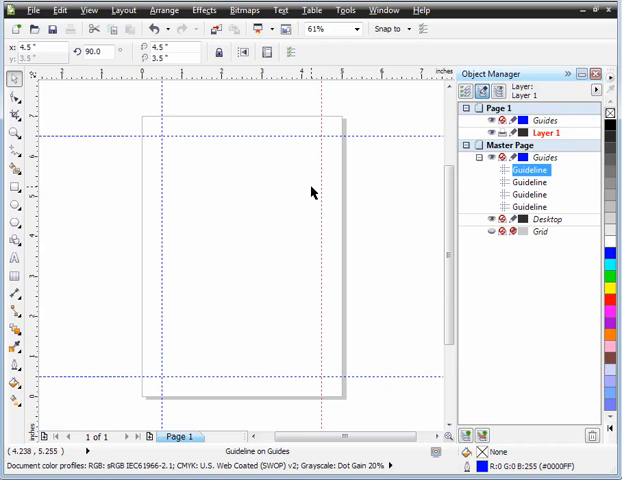
pyautogui.moveTo(324, 184)
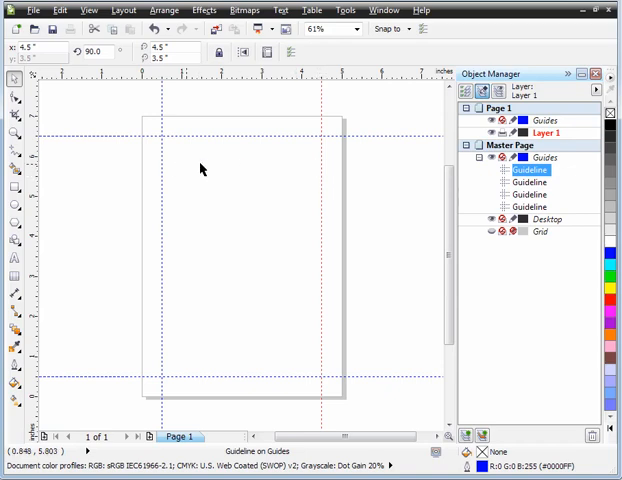
pyautogui.moveTo(178, 152)
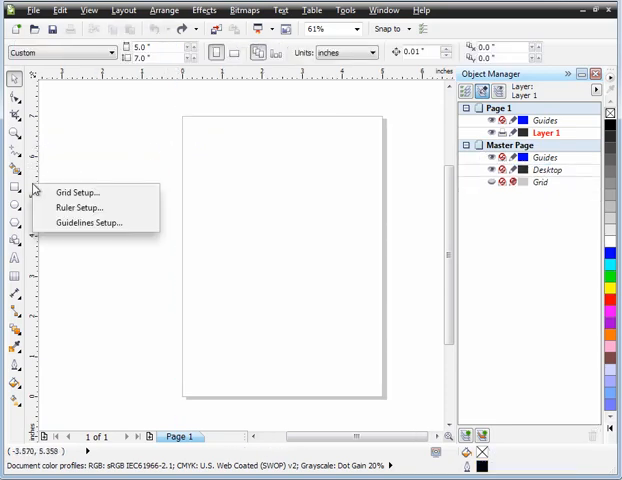
pyautogui.moveTo(78, 222)
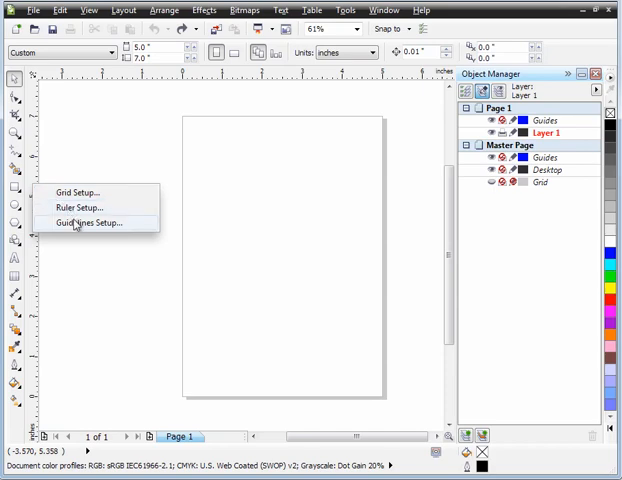
# In Guidelines Setup presets, enable margins at 0.5 inch
pyautogui.click(88, 222)
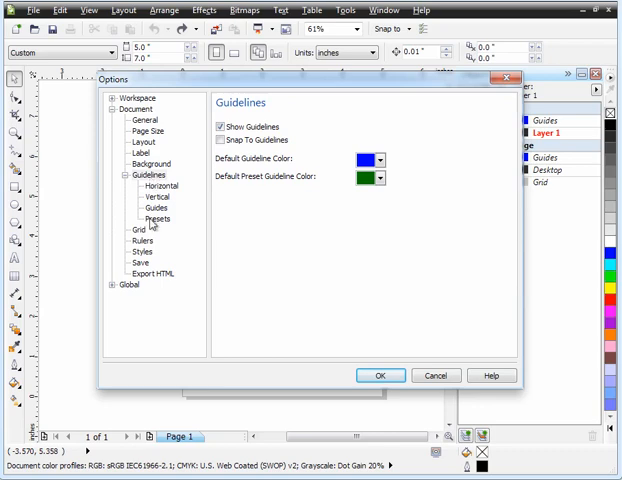
pyautogui.click(152, 218)
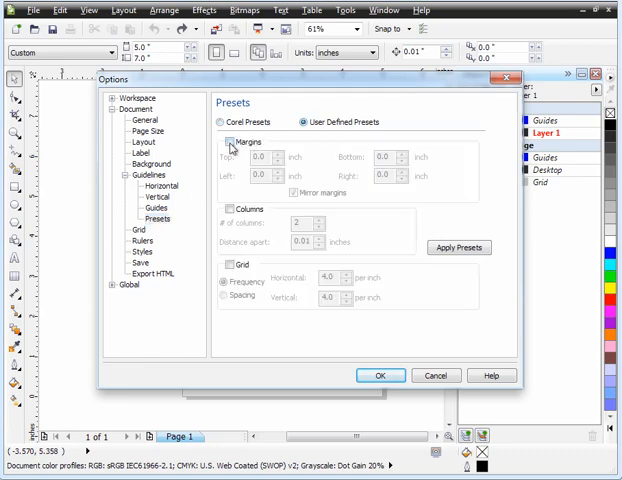
pyautogui.click(232, 140)
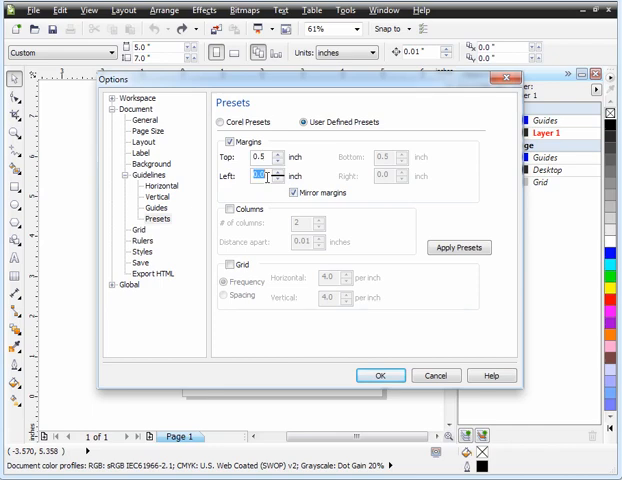
pyautogui.write('.5')
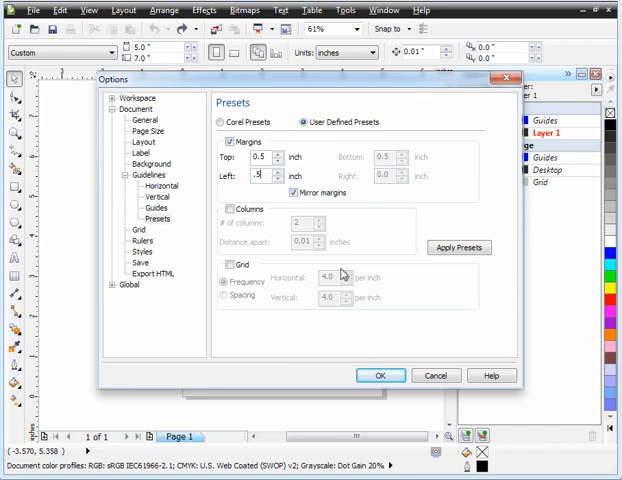
# Apply the margin guideline presets and start importing a file
pyautogui.click(380, 376)
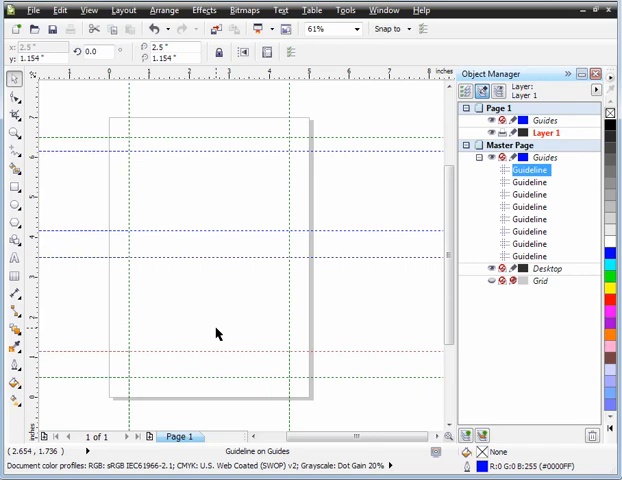
pyautogui.moveTo(192, 196)
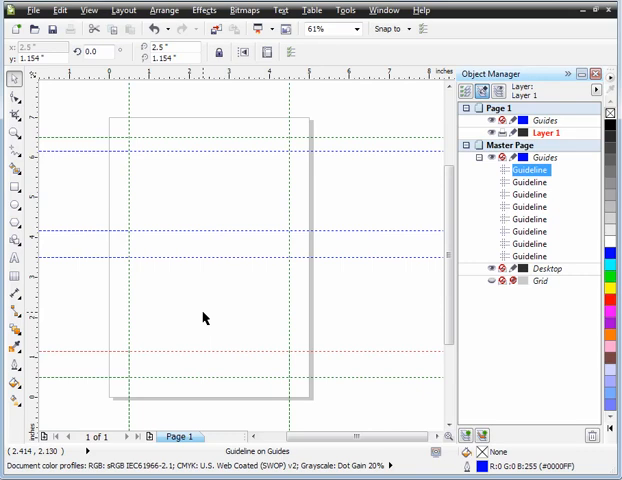
pyautogui.moveTo(76, 200)
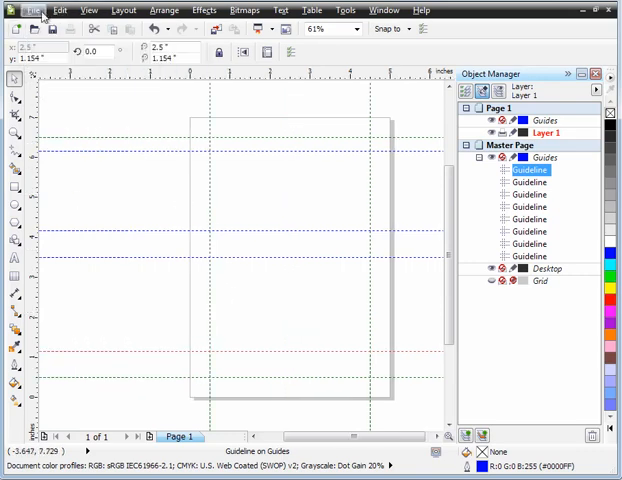
pyautogui.click(40, 10)
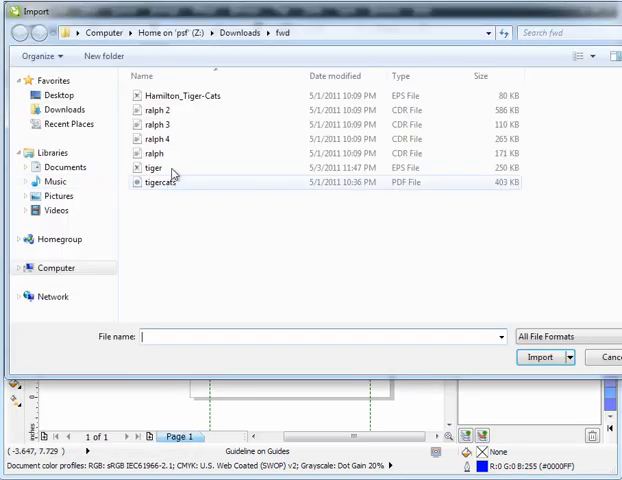
pyautogui.moveTo(156, 182)
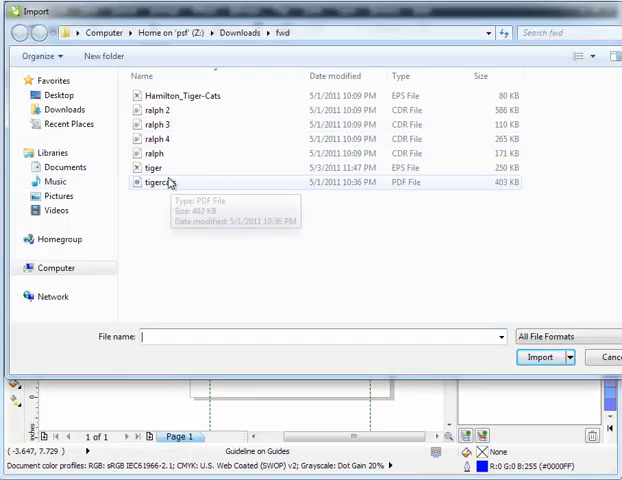
# Import the tiger EPS logo as editable curves onto the page
pyautogui.click(540, 356)
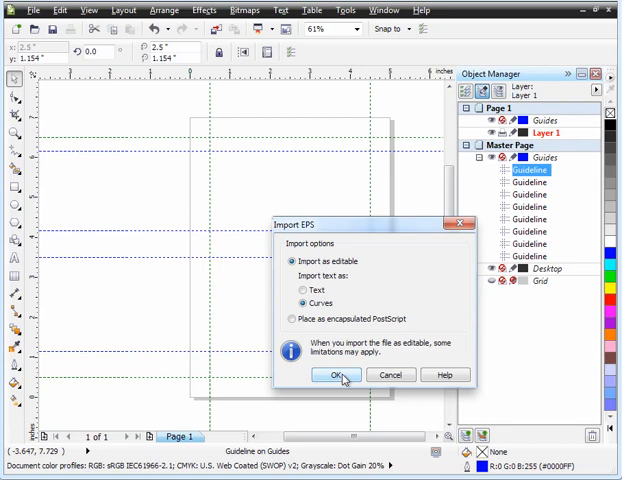
pyautogui.click(336, 374)
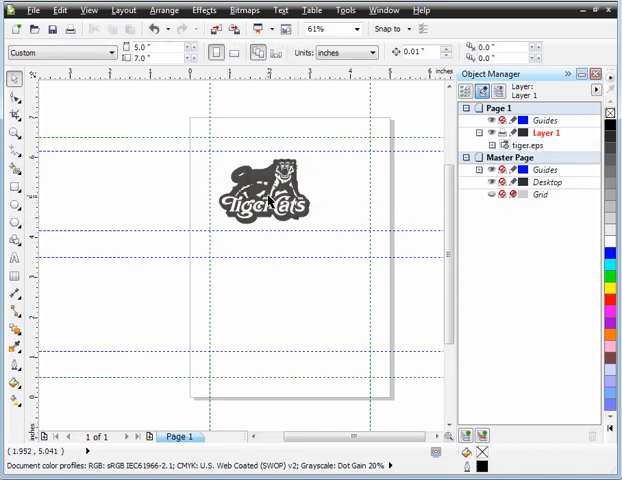
pyautogui.click(264, 200)
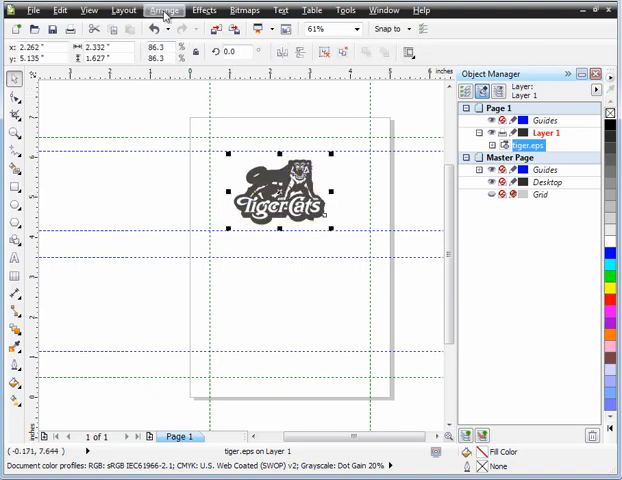
pyautogui.click(164, 10)
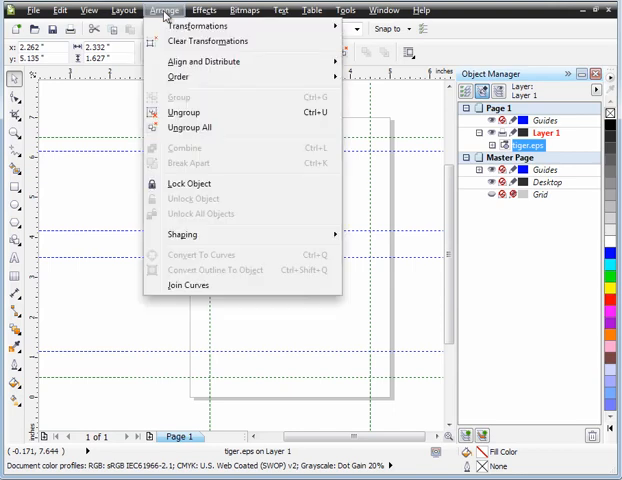
pyautogui.moveTo(180, 76)
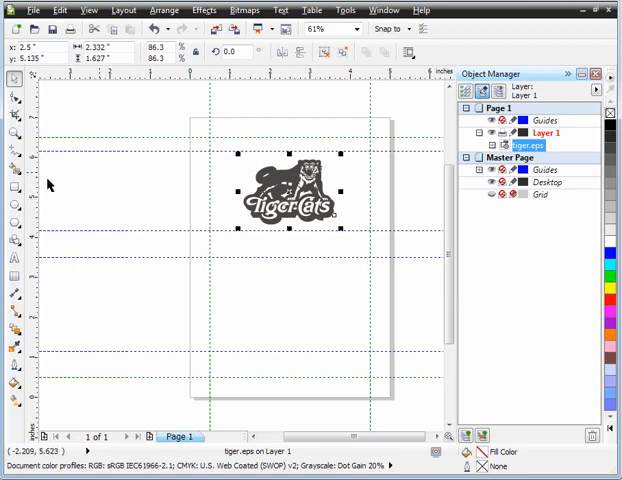
pyautogui.moveTo(14, 268)
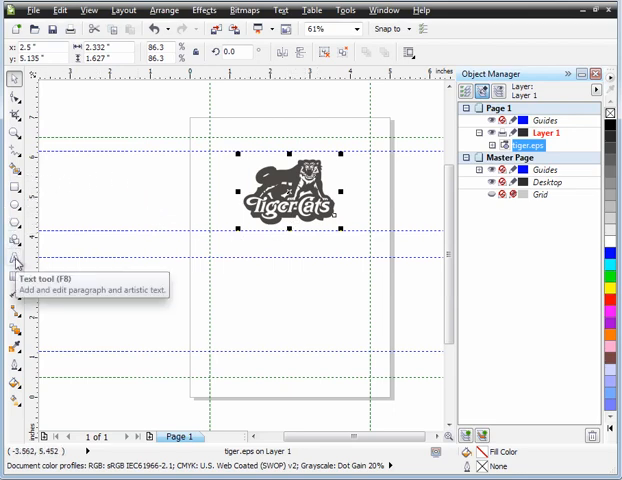
# With the Text tool, type the lines Present To, Top Lineman and 2011 below the logo
pyautogui.click(14, 258)
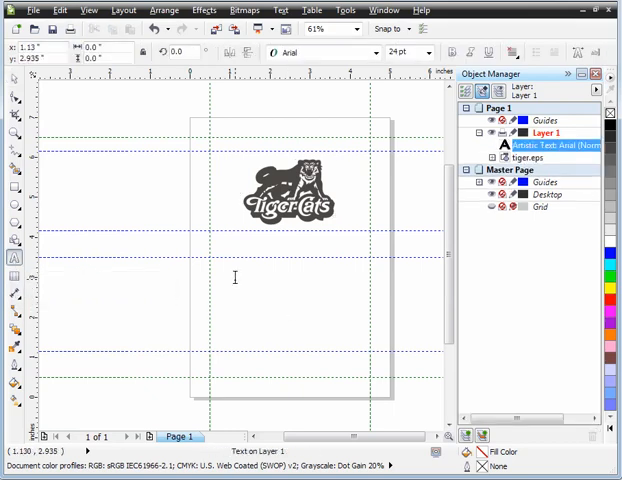
pyautogui.write('Present')
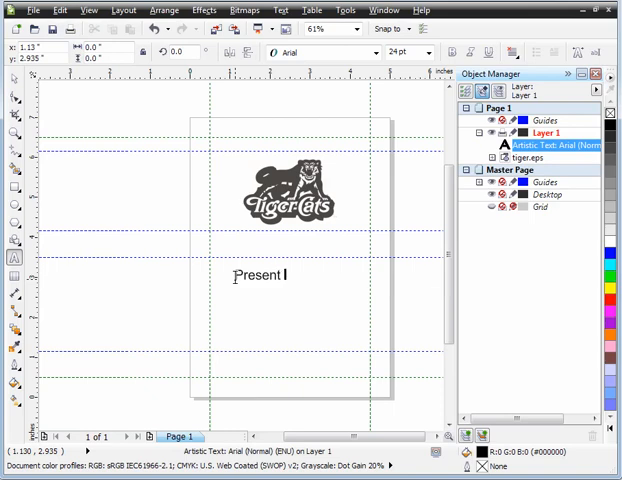
pyautogui.write('To')
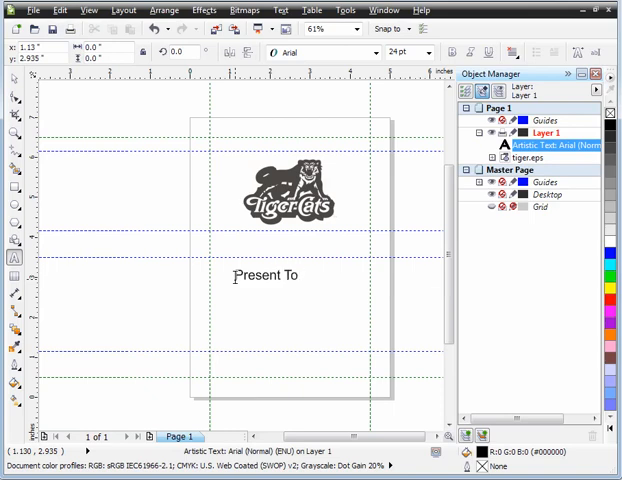
pyautogui.click(236, 288)
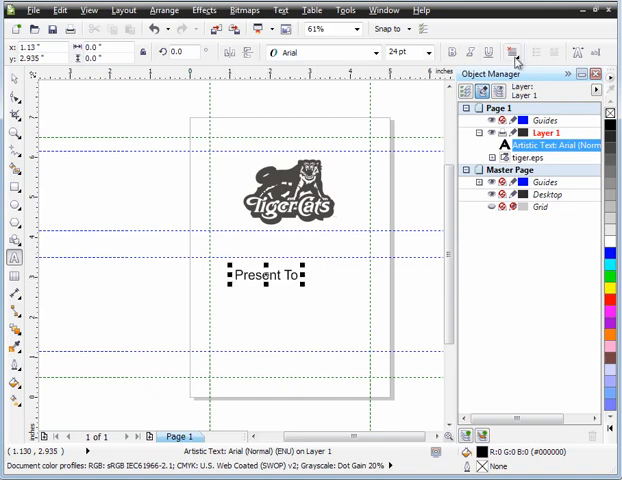
pyautogui.click(512, 52)
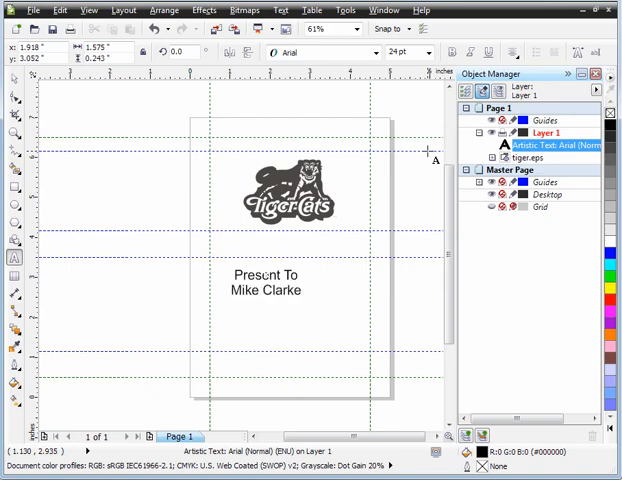
pyautogui.write('T')
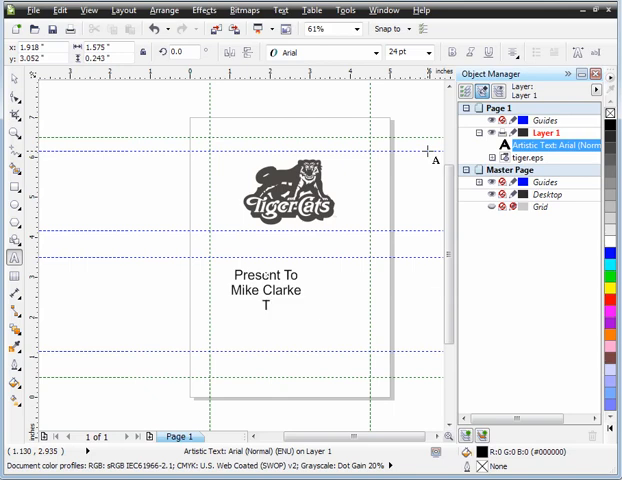
pyautogui.write('op')
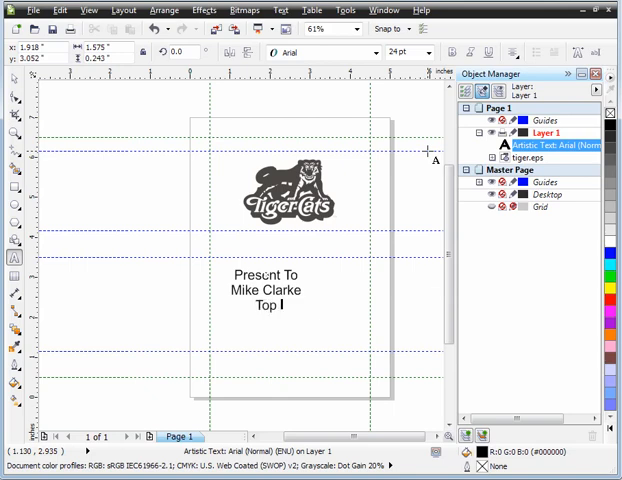
pyautogui.write('Lineman')
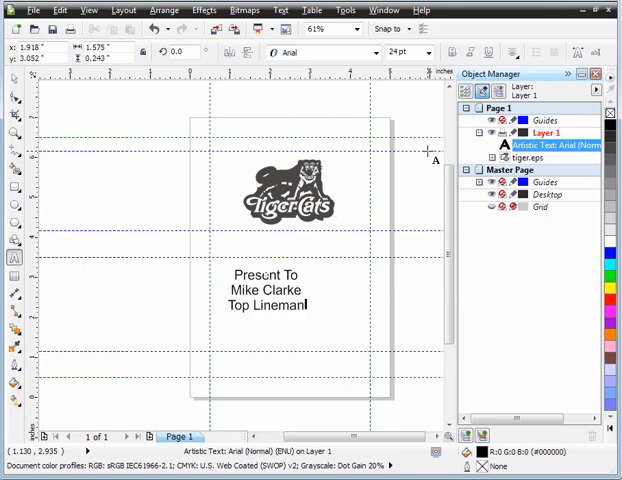
pyautogui.write('2011')
pyautogui.click(266, 274)
pyautogui.write('e')
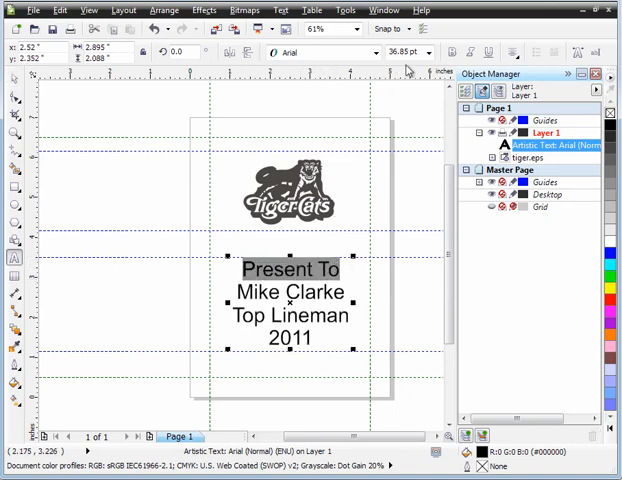
# Set a smaller font size on the Present To line and select the 2011 line to resize it
pyautogui.click(400, 52)
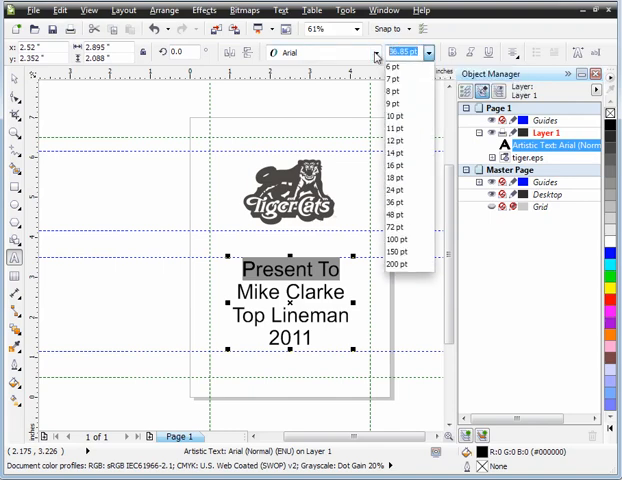
pyautogui.write('2')
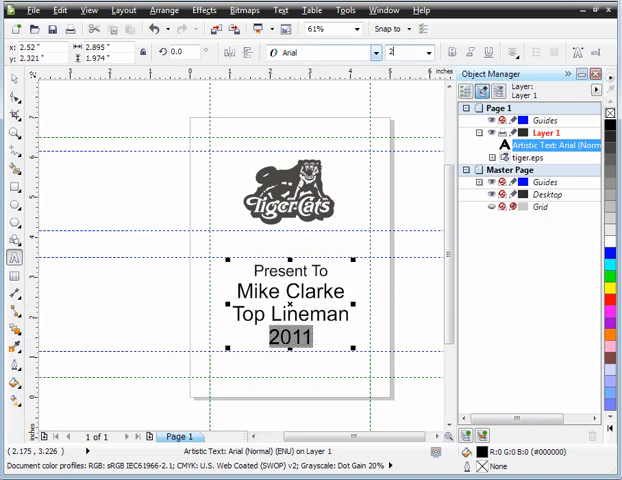
pyautogui.moveTo(376, 52)
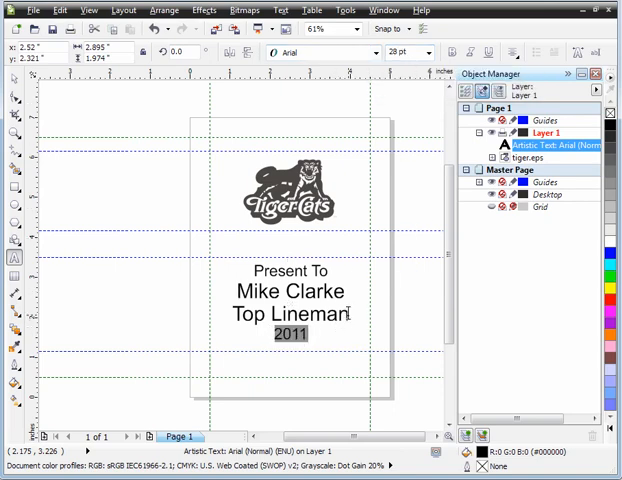
pyautogui.tripleClick(290, 316)
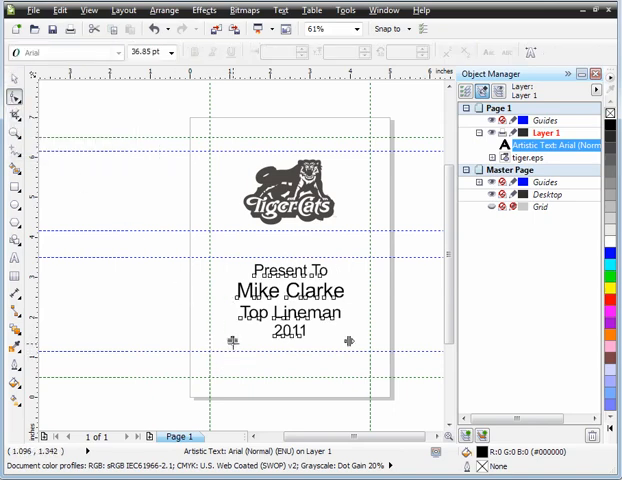
pyautogui.moveTo(232, 342)
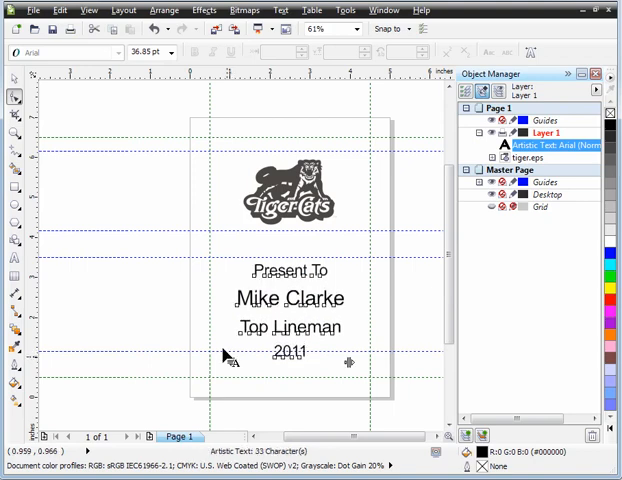
# Widen the line spacing of the text block, then deselect it
pyautogui.click(290, 298)
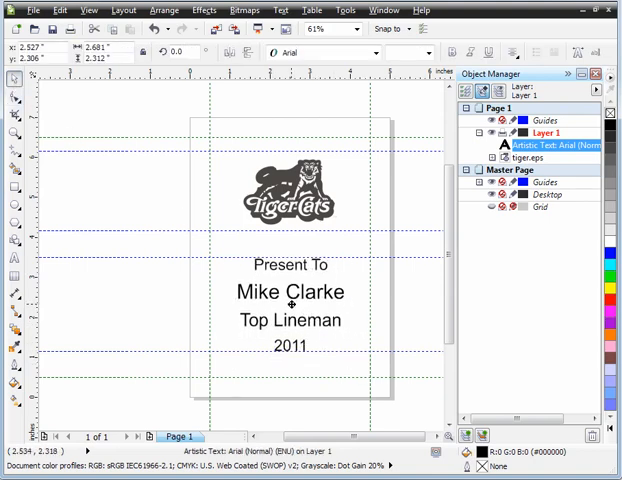
pyautogui.click(288, 292)
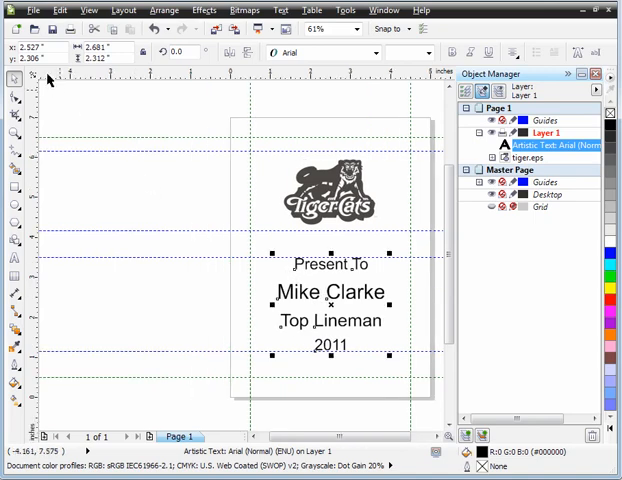
pyautogui.click(90, 10)
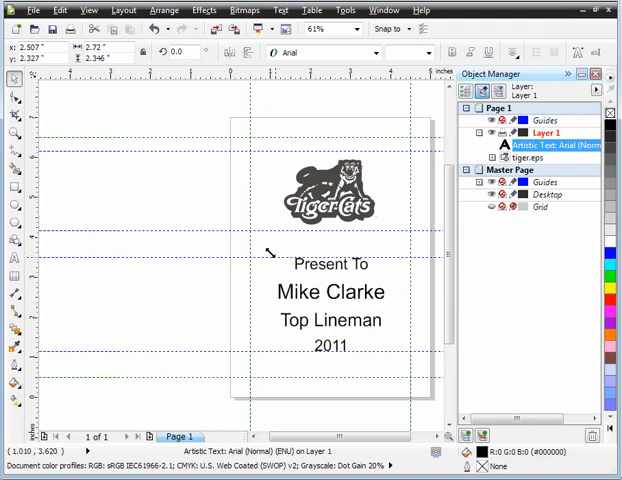
# Center the selected text block horizontally on the page
pyautogui.click(330, 292)
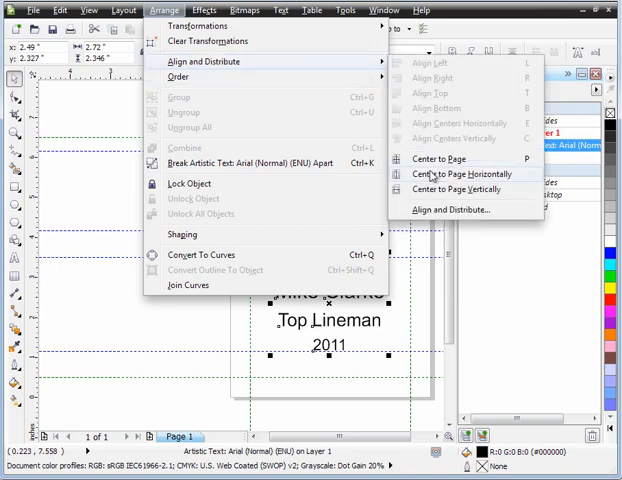
pyautogui.click(466, 174)
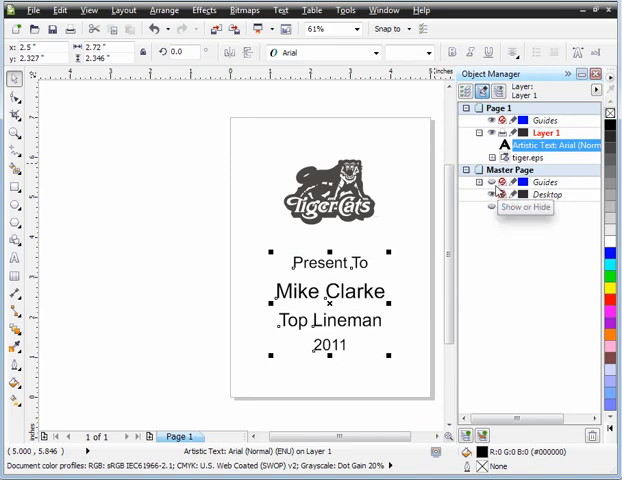
pyautogui.moveTo(492, 190)
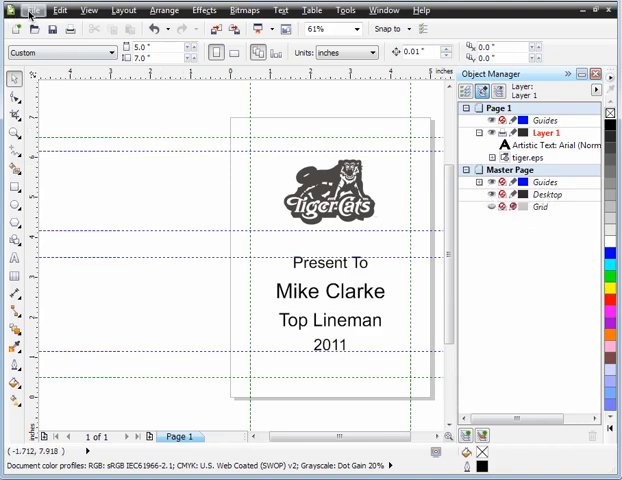
# Start printing to the Epilog Engraver with the plaque preview shown and its driver Preferences accepted
pyautogui.click(34, 10)
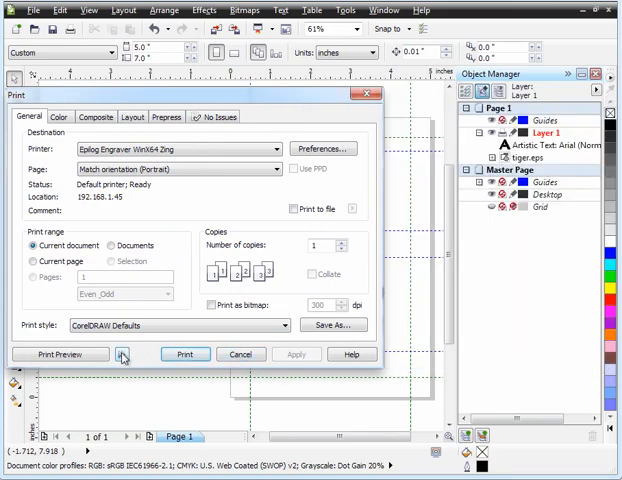
pyautogui.click(122, 358)
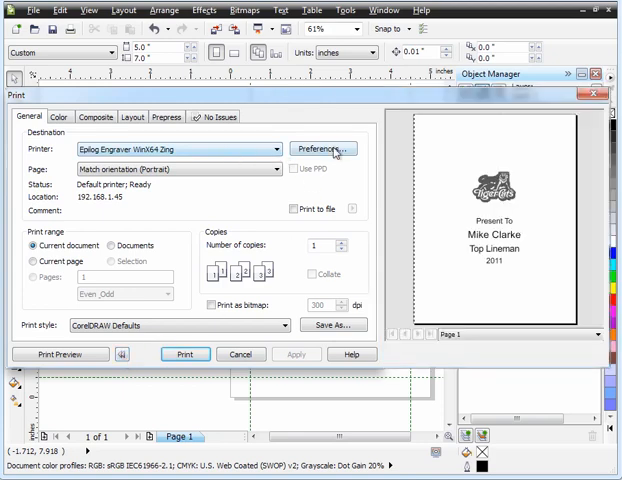
pyautogui.click(320, 148)
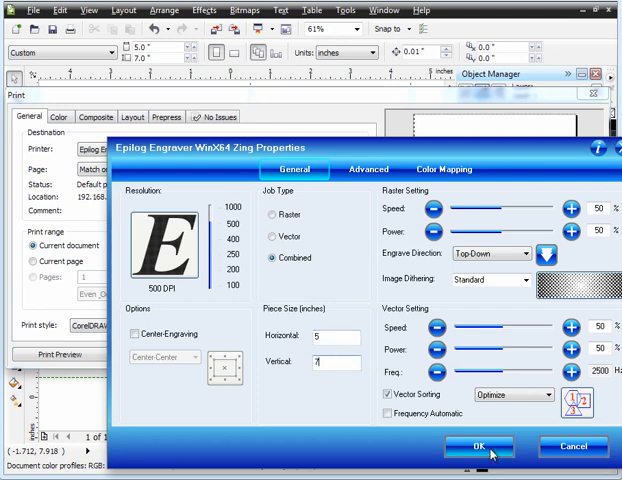
pyautogui.click(476, 448)
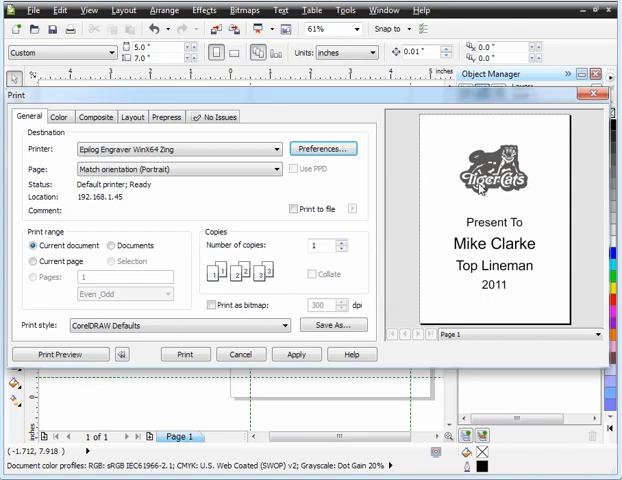